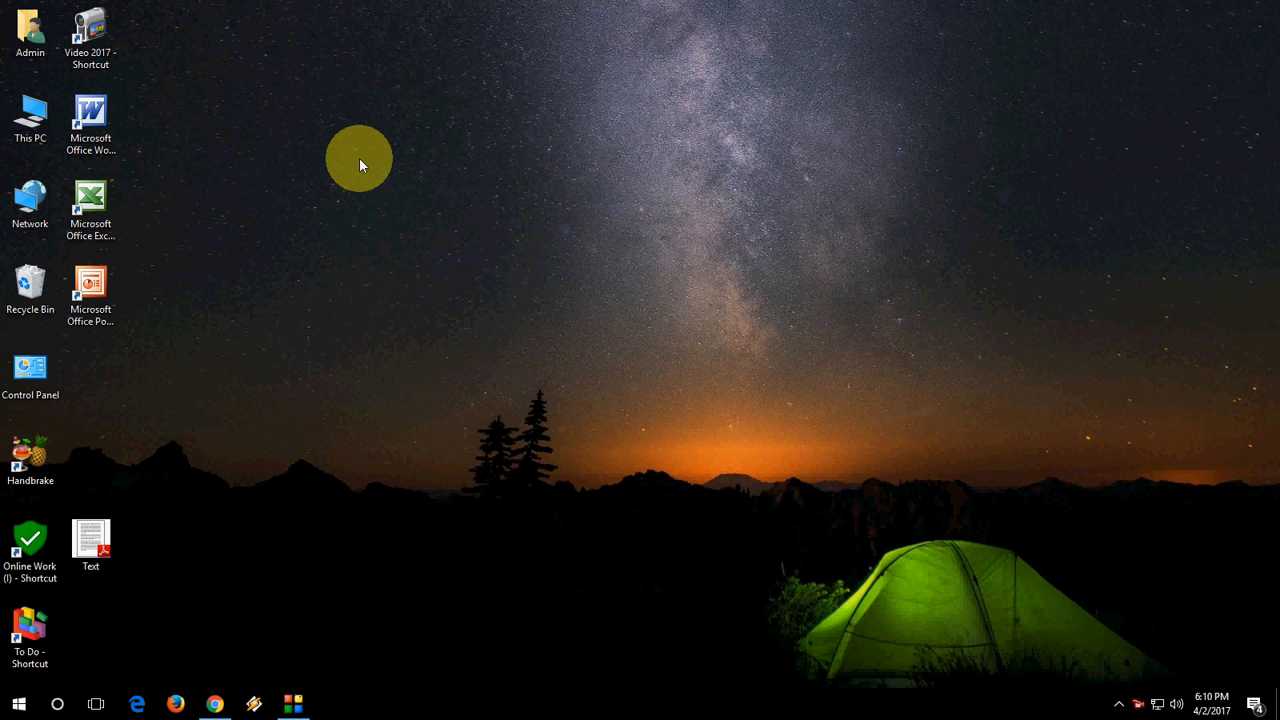
Step: Launch Google Chrome to search for Sejda's Repair PDF tool
click(214, 704)
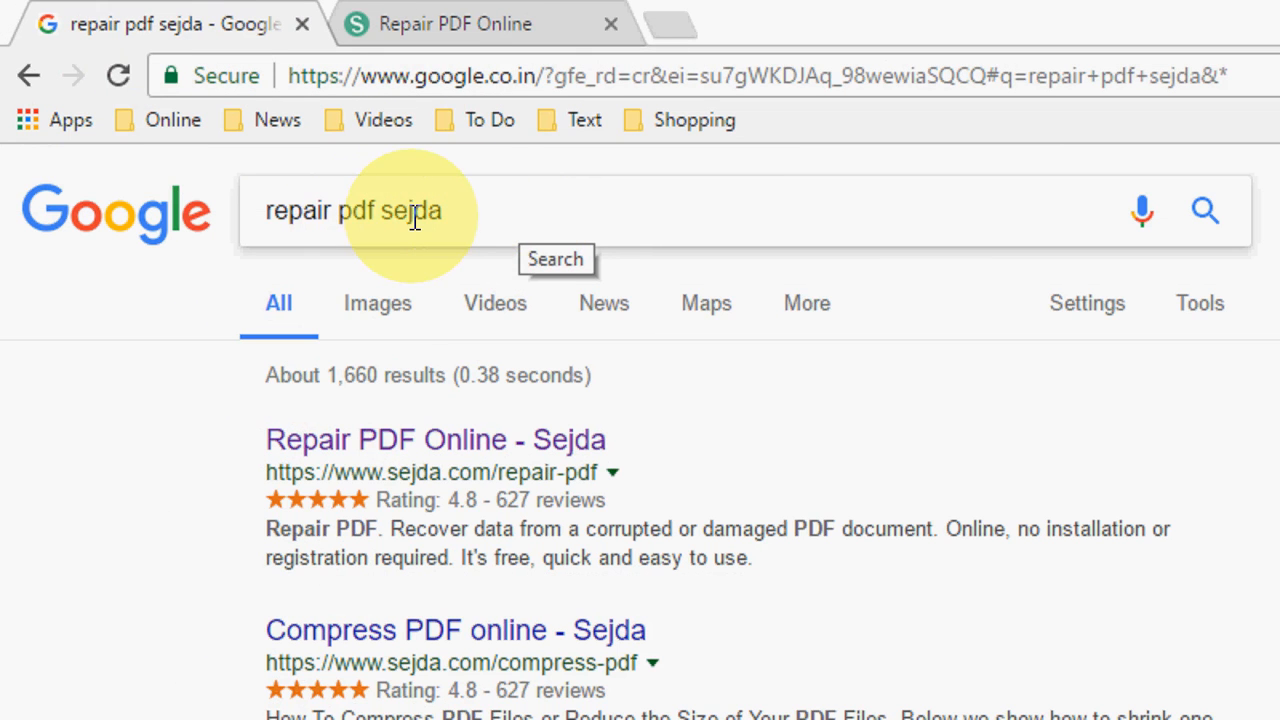
mouse_move(484, 236)
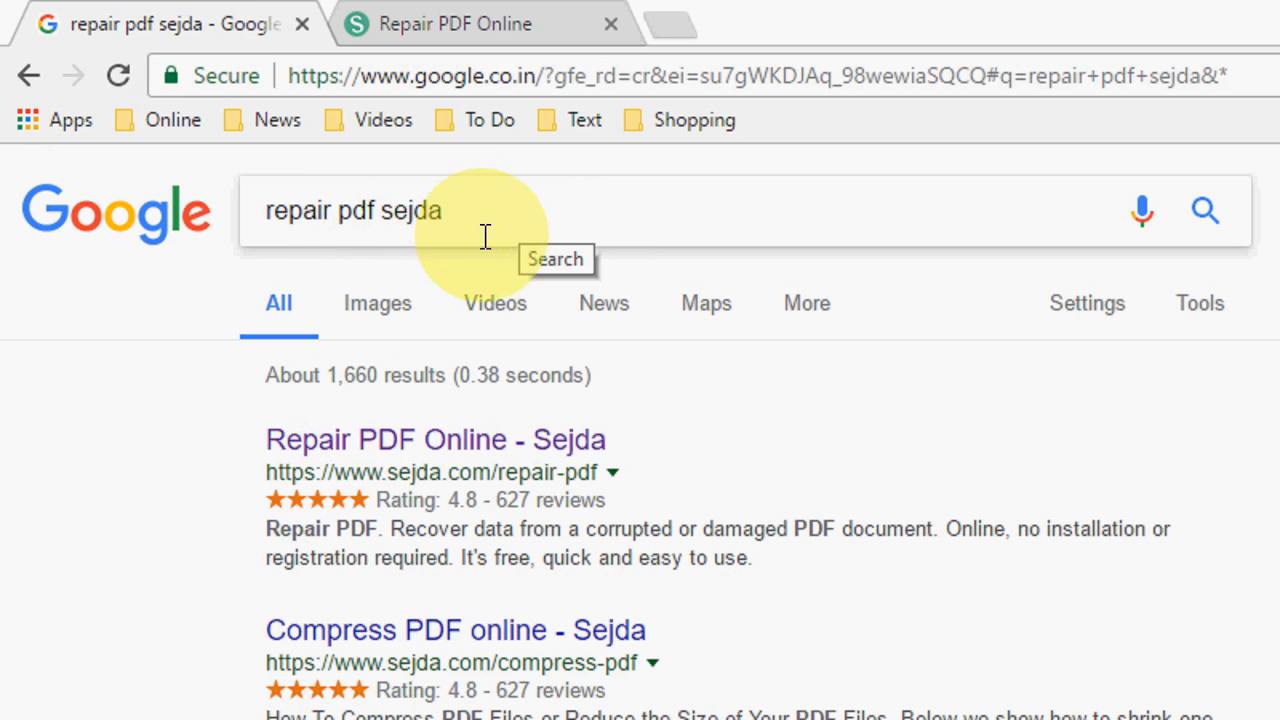
mouse_move(504, 450)
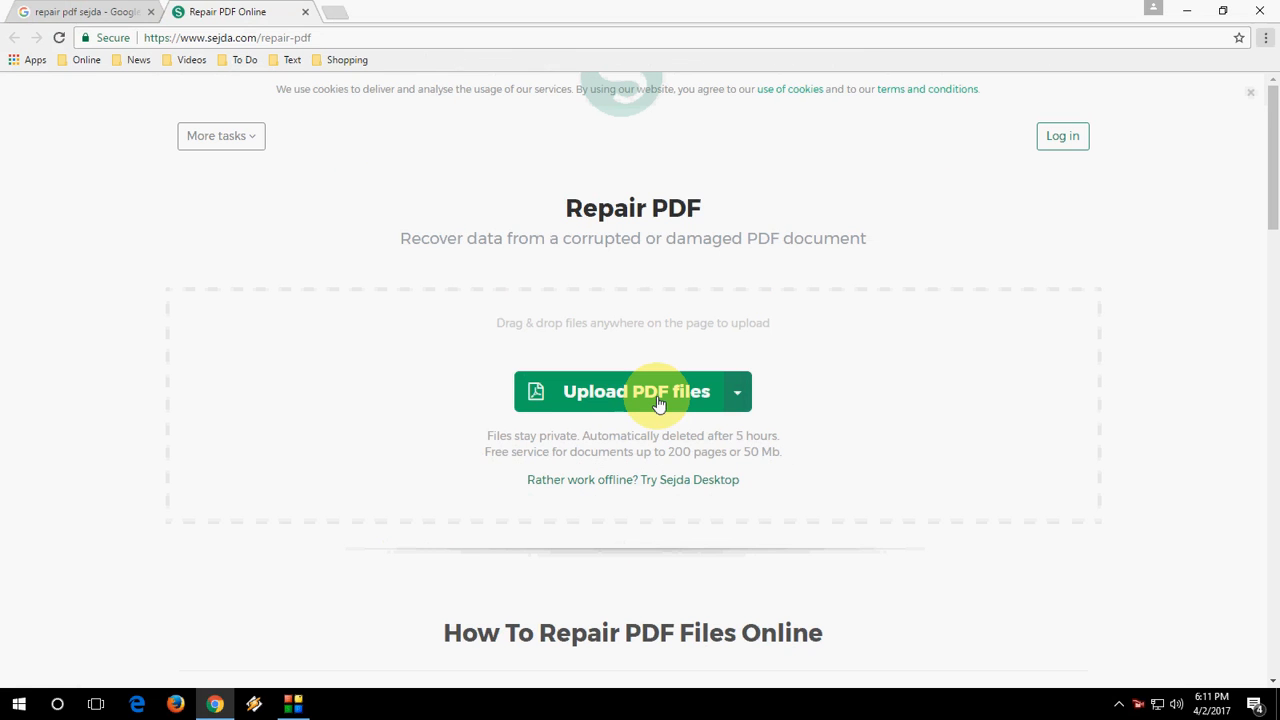
mouse_move(636, 390)
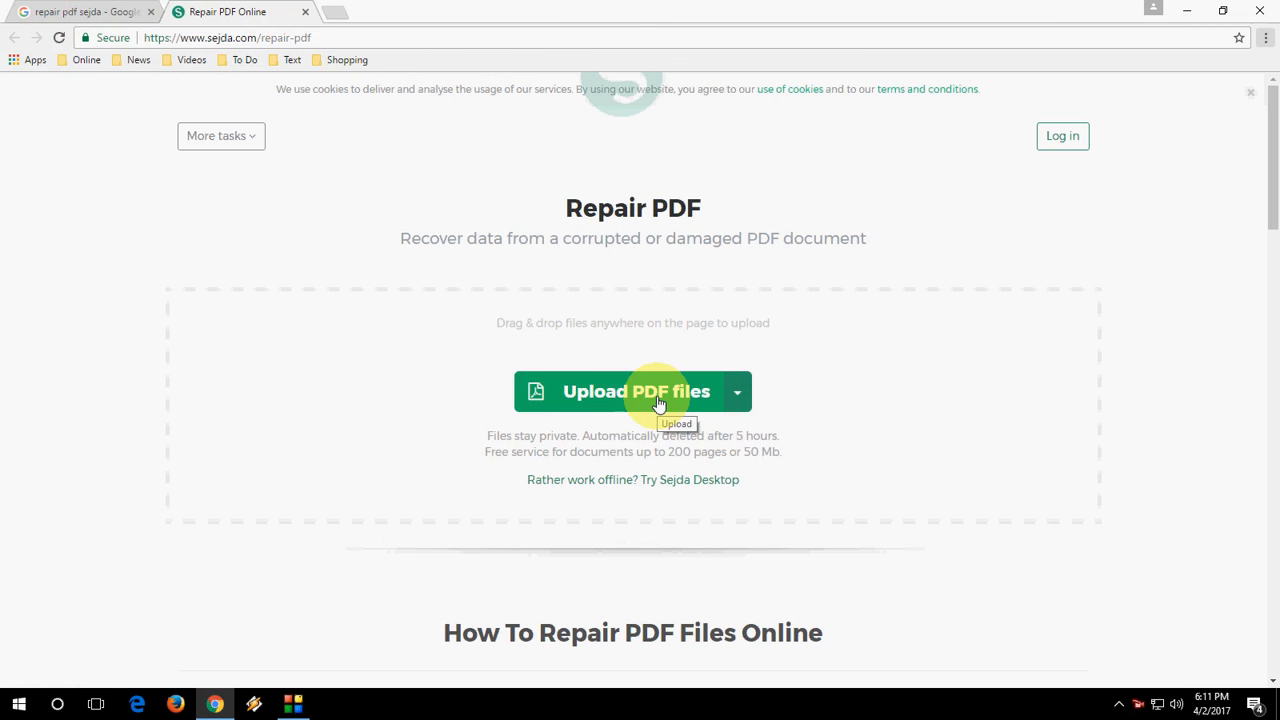
Step: Upload Text.pdf from the desktop as the file to repair
click(636, 390)
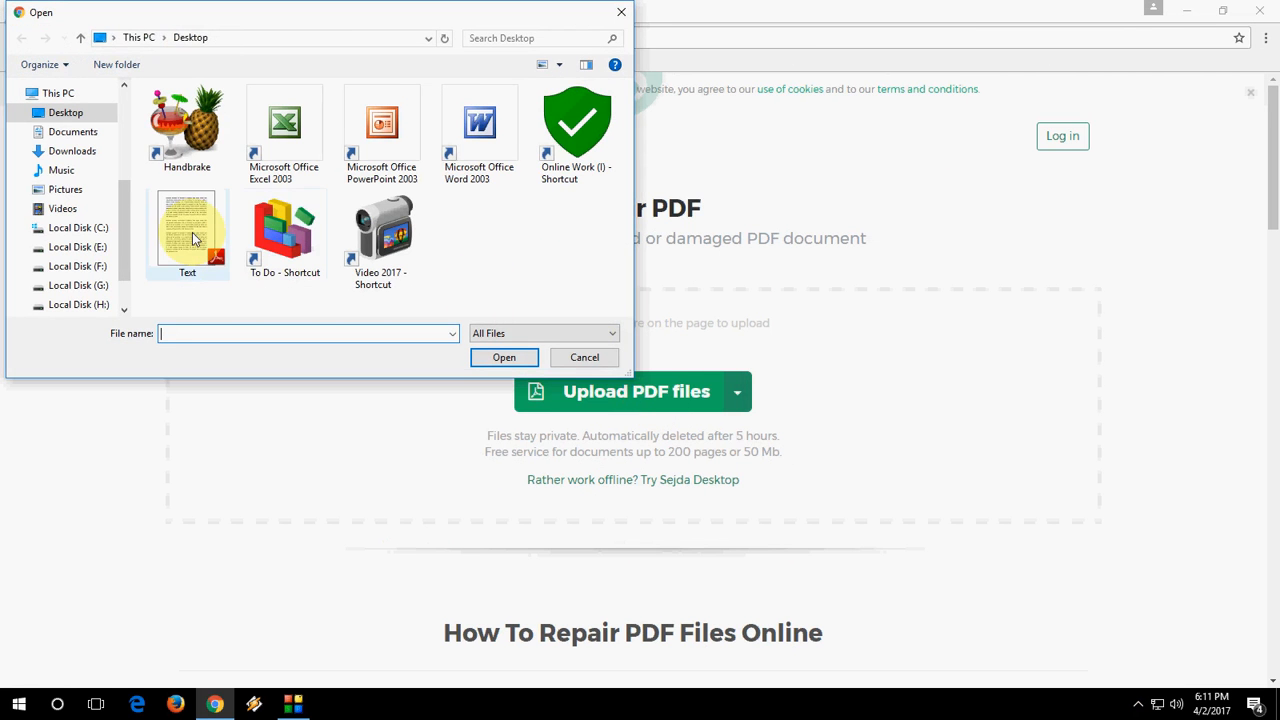
click(584, 356)
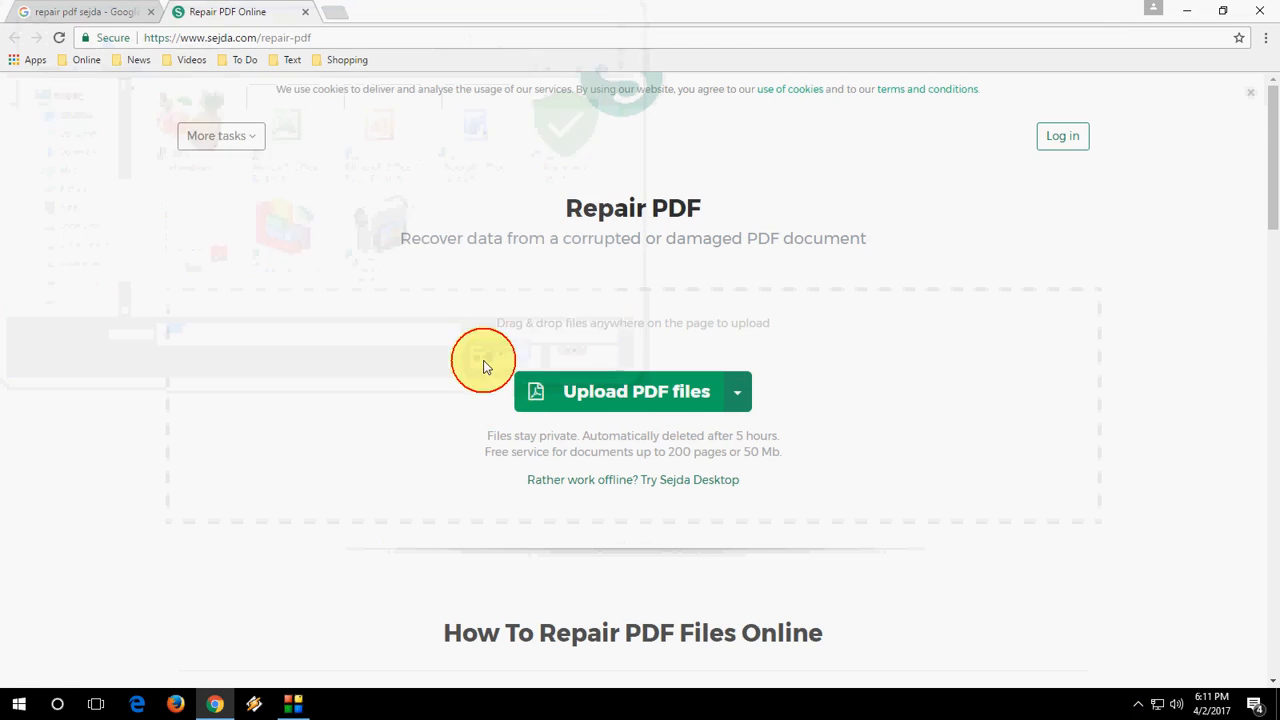
click(636, 390)
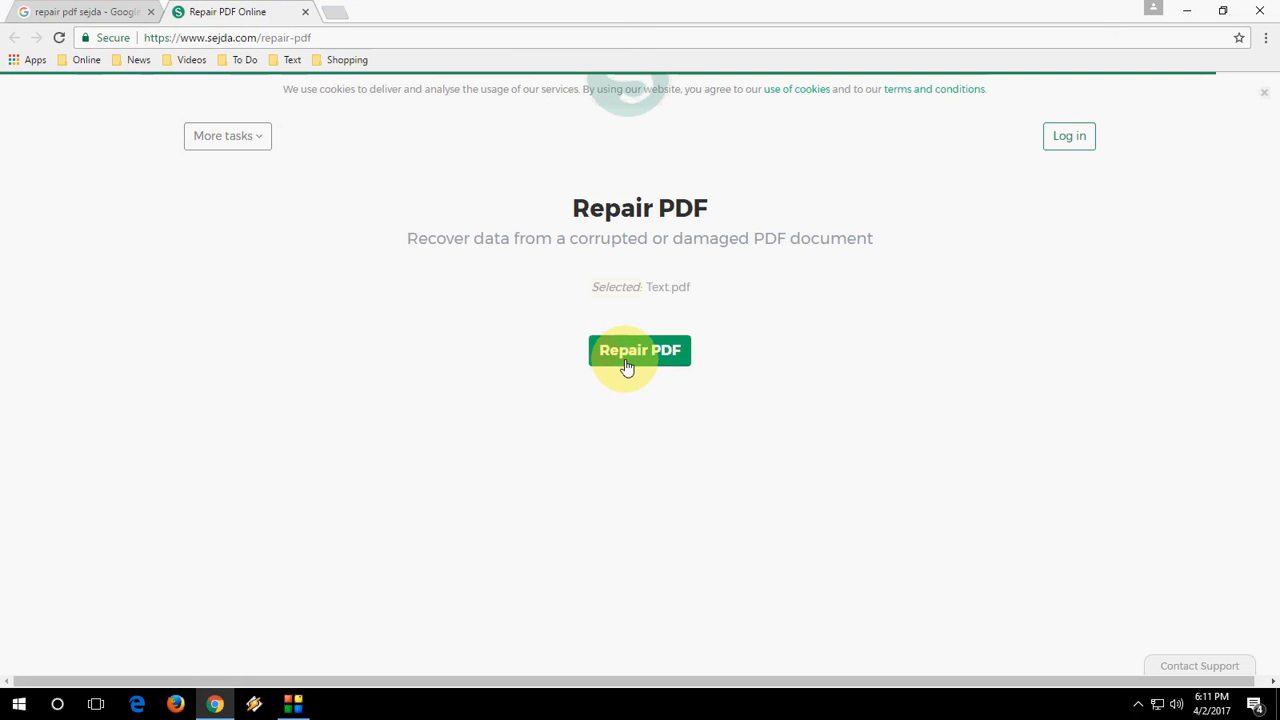
Step: Run the repair on Text.pdf and start downloading repaired_Text.pdf
click(640, 350)
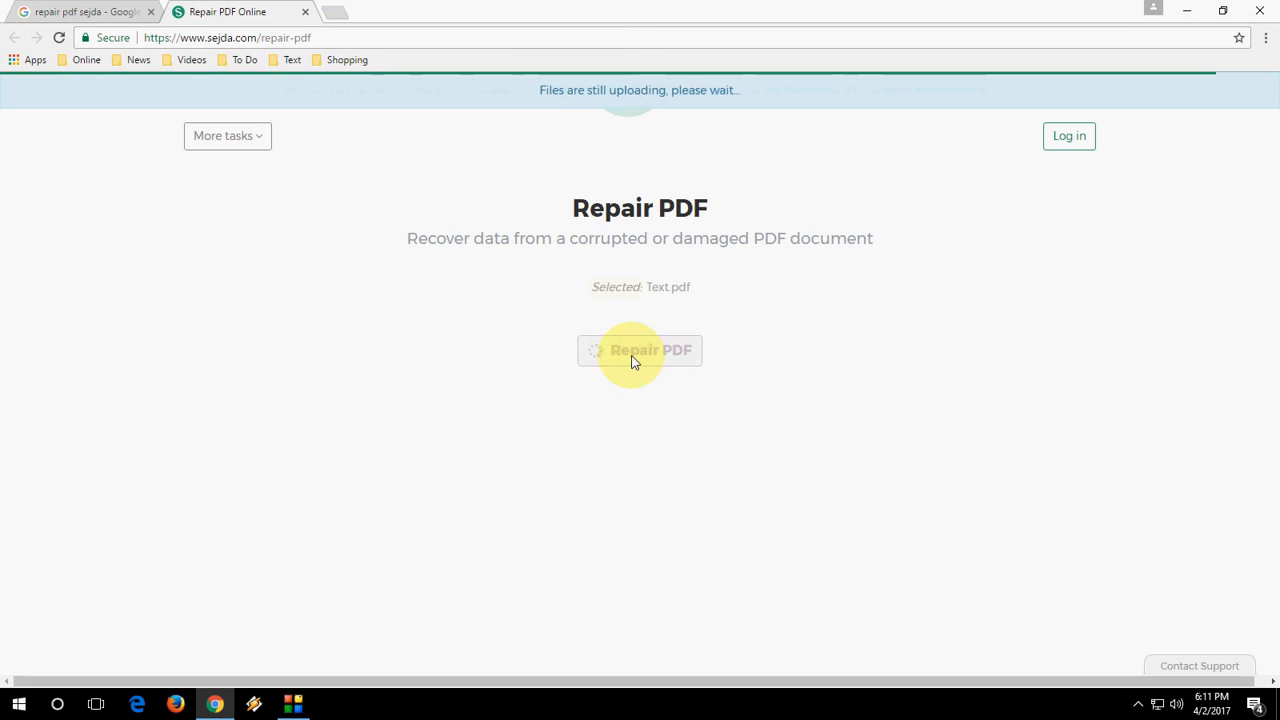
mouse_move(460, 384)
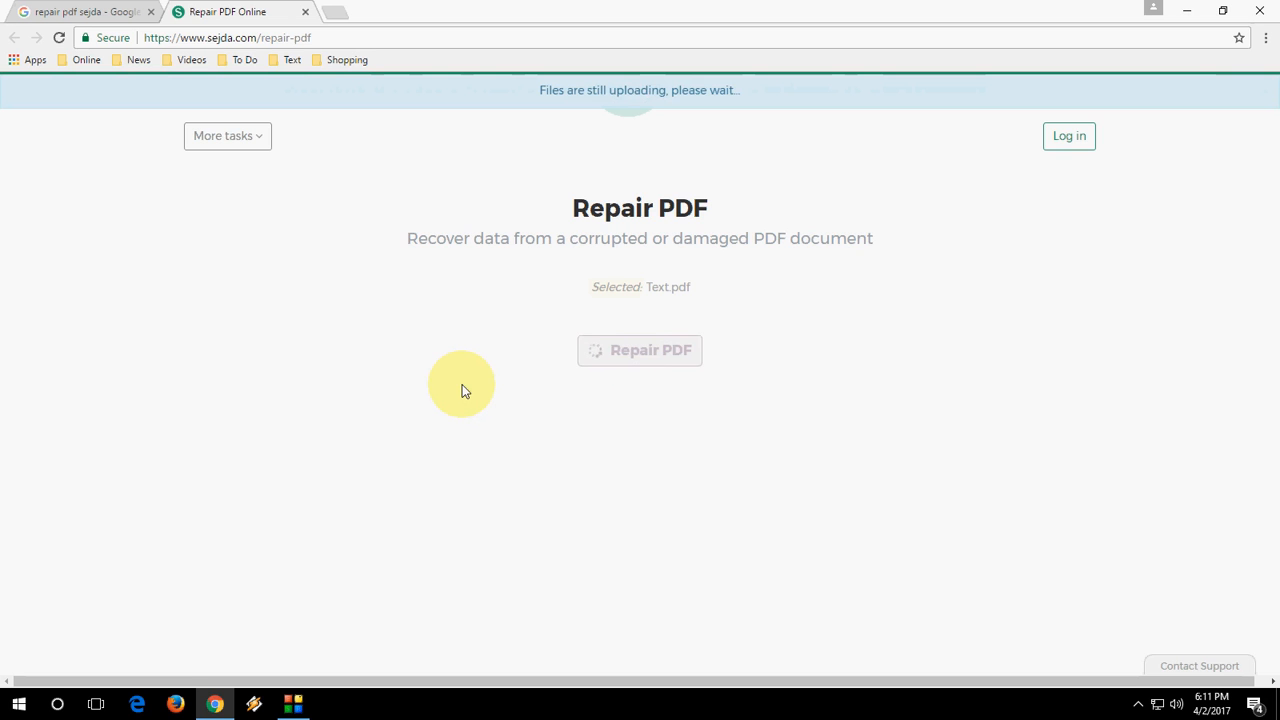
click(640, 350)
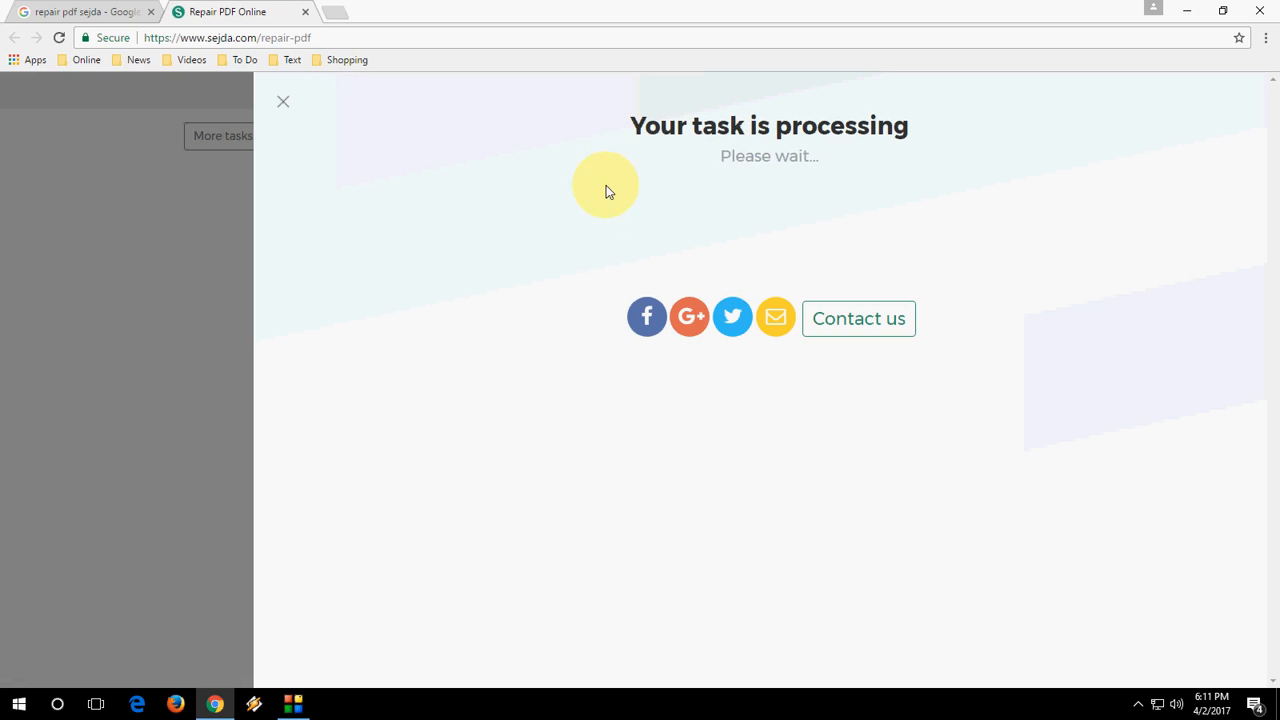
mouse_move(930, 156)
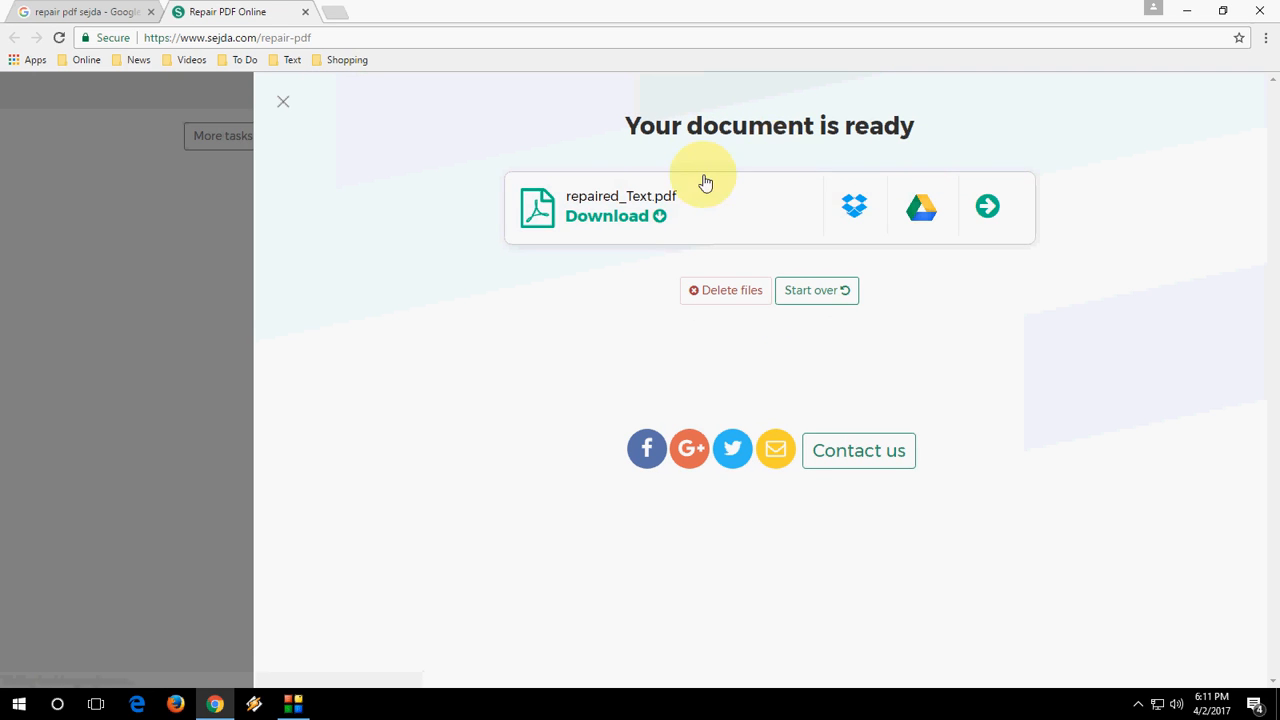
mouse_move(608, 216)
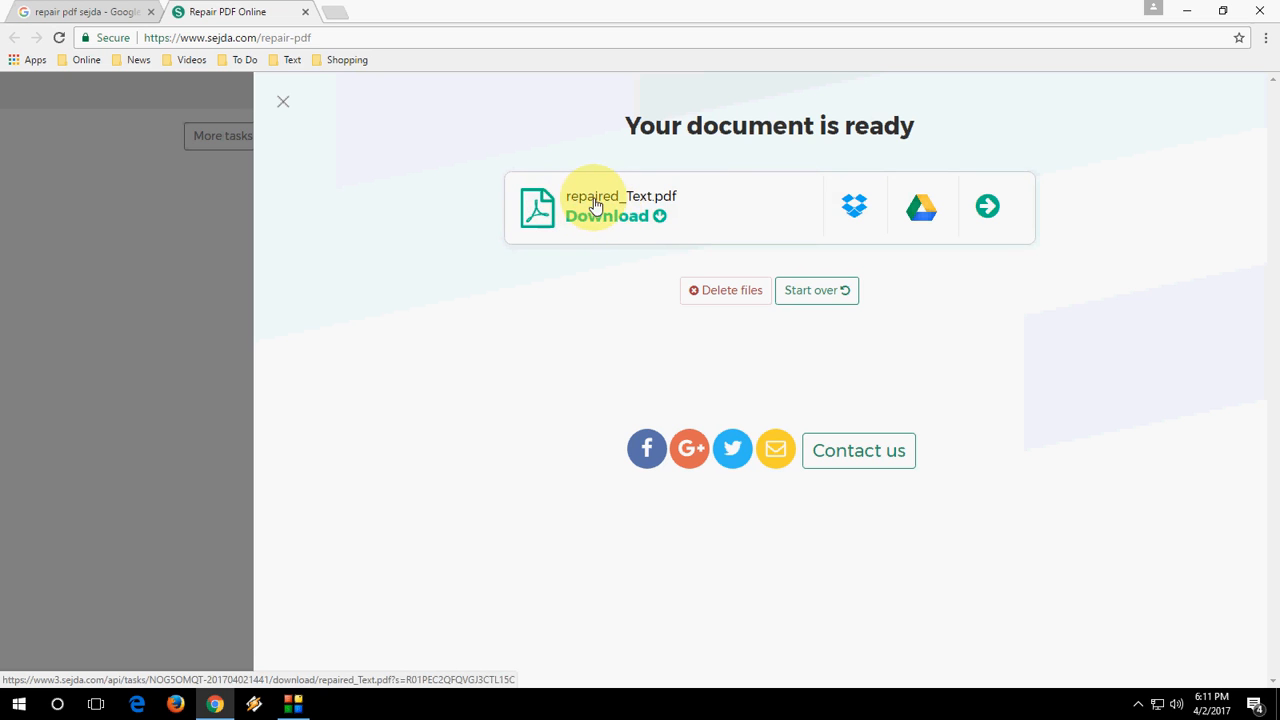
mouse_move(668, 210)
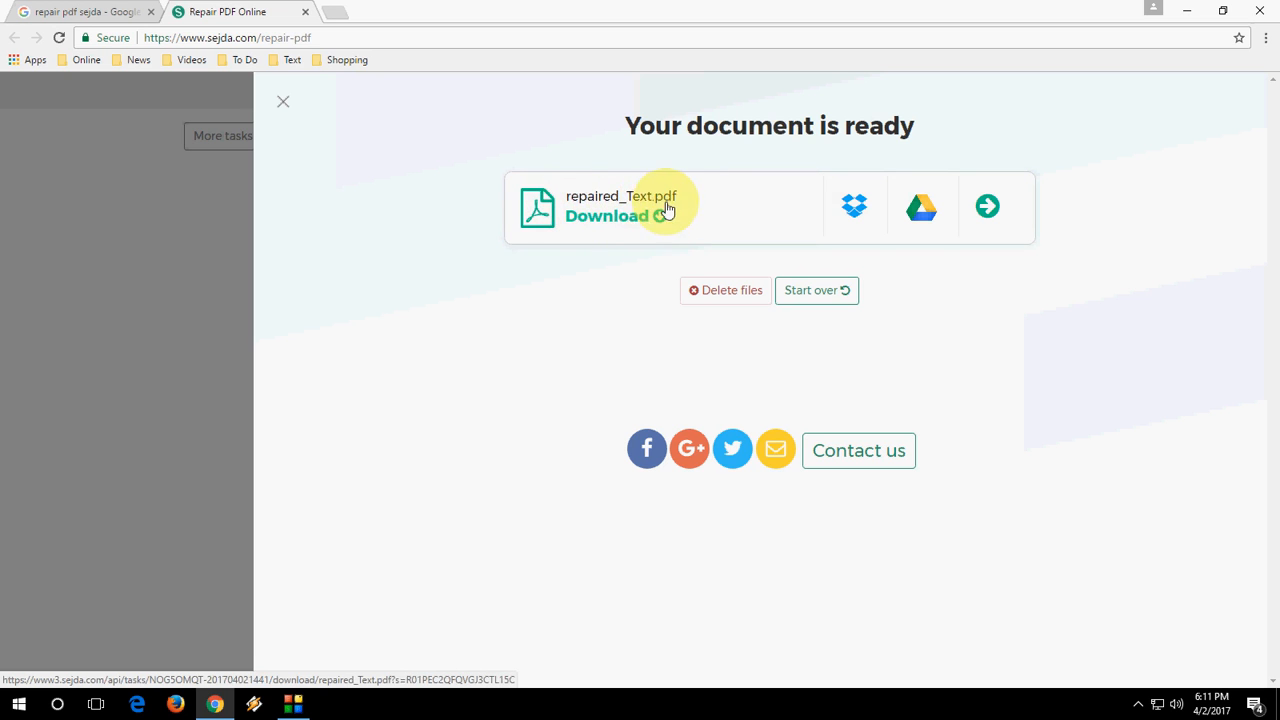
mouse_move(618, 204)
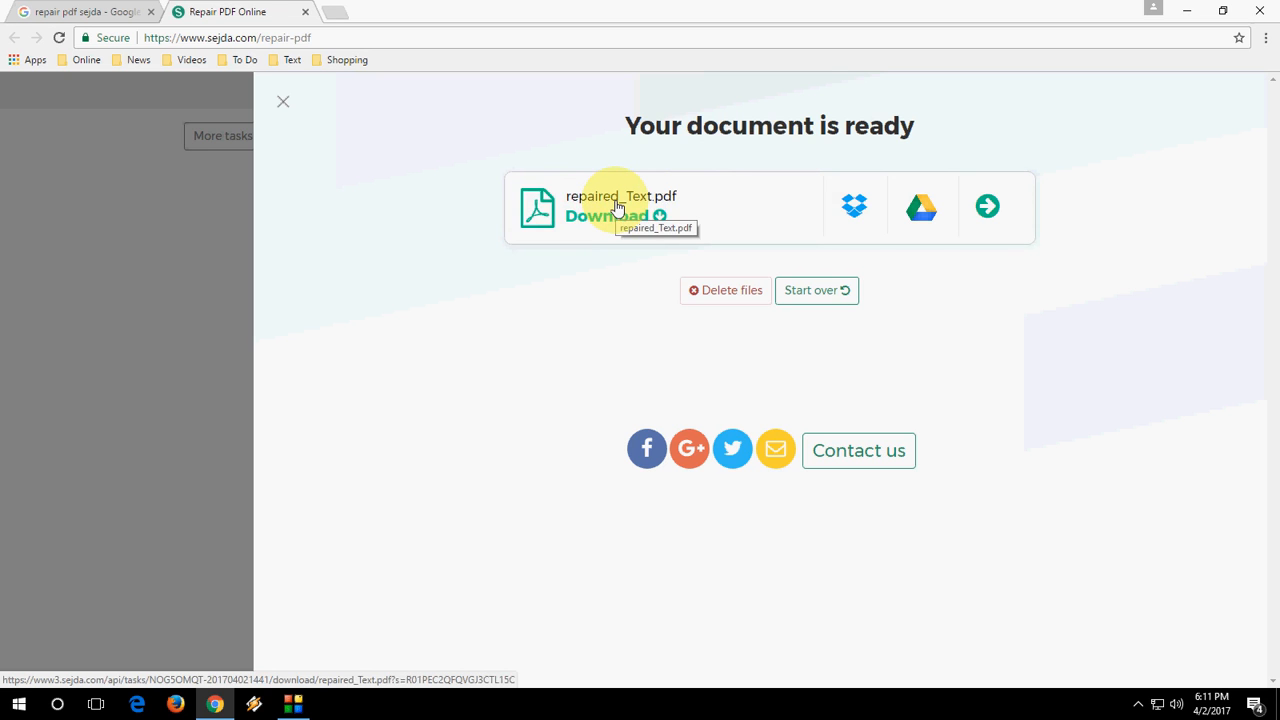
mouse_move(616, 204)
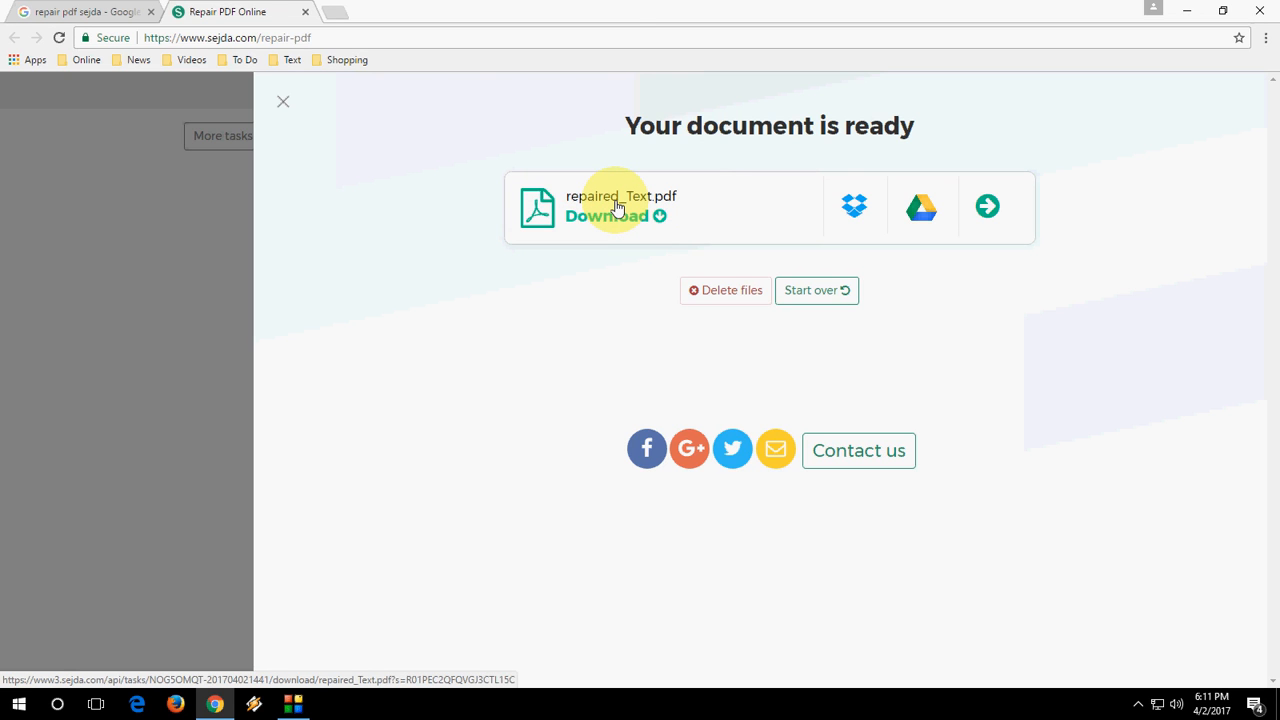
click(606, 216)
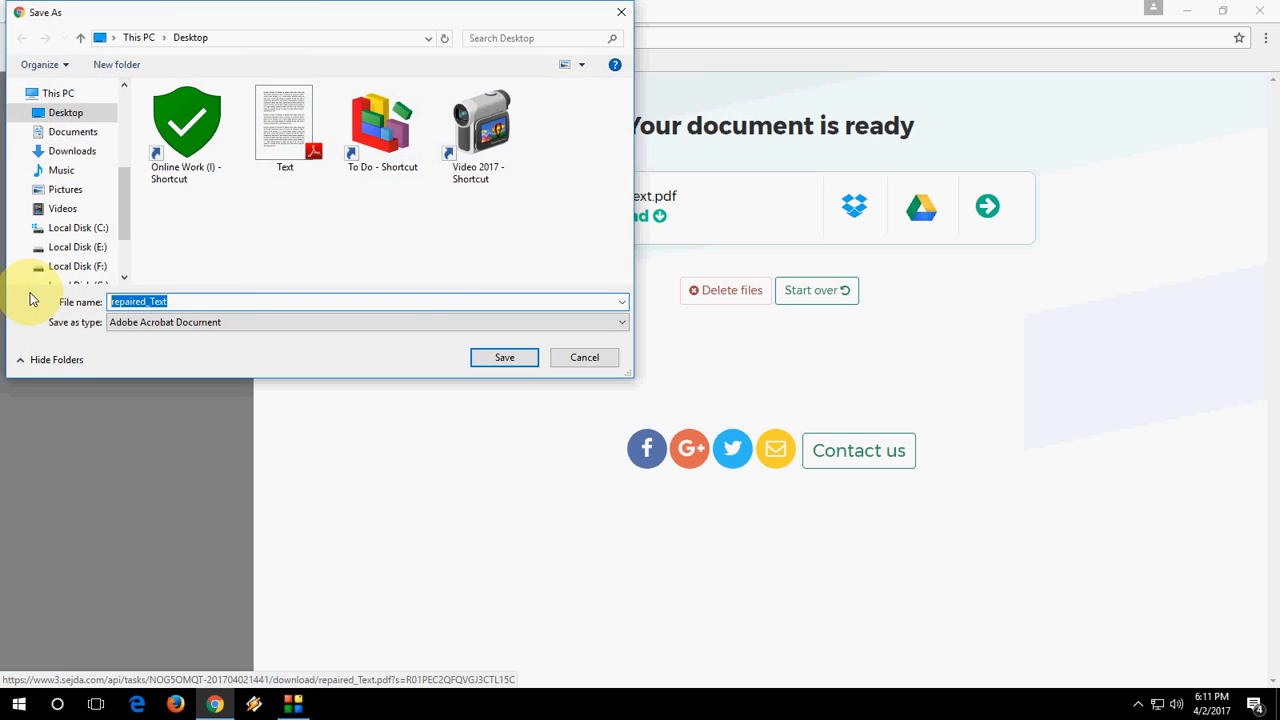
Step: Save the repaired PDF to the desktop as 'Final repair'
text(Final re)
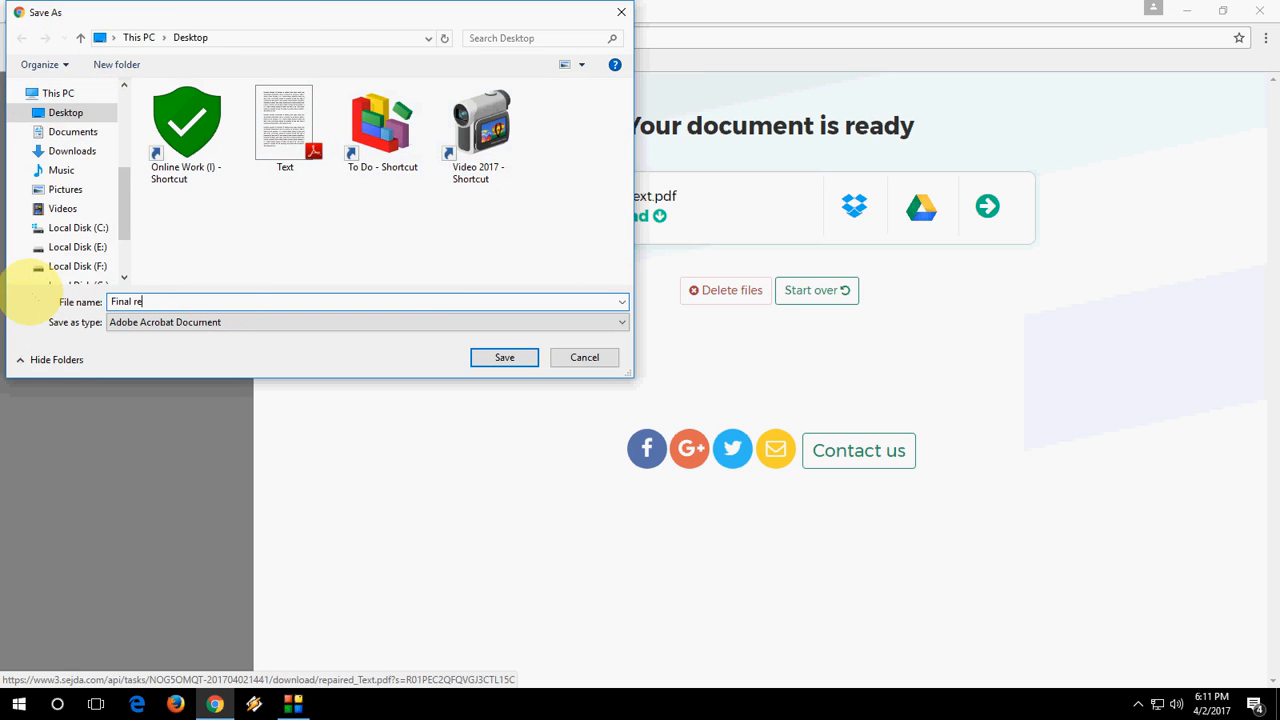
text(pair)
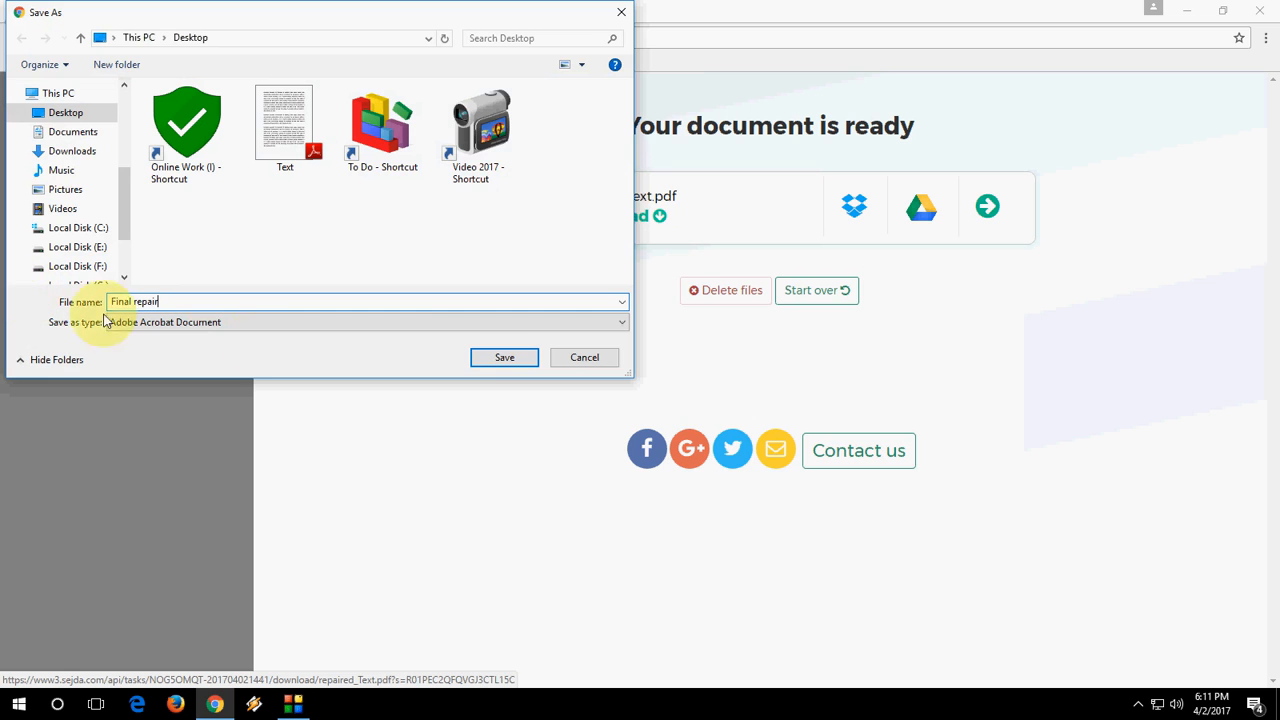
click(504, 356)
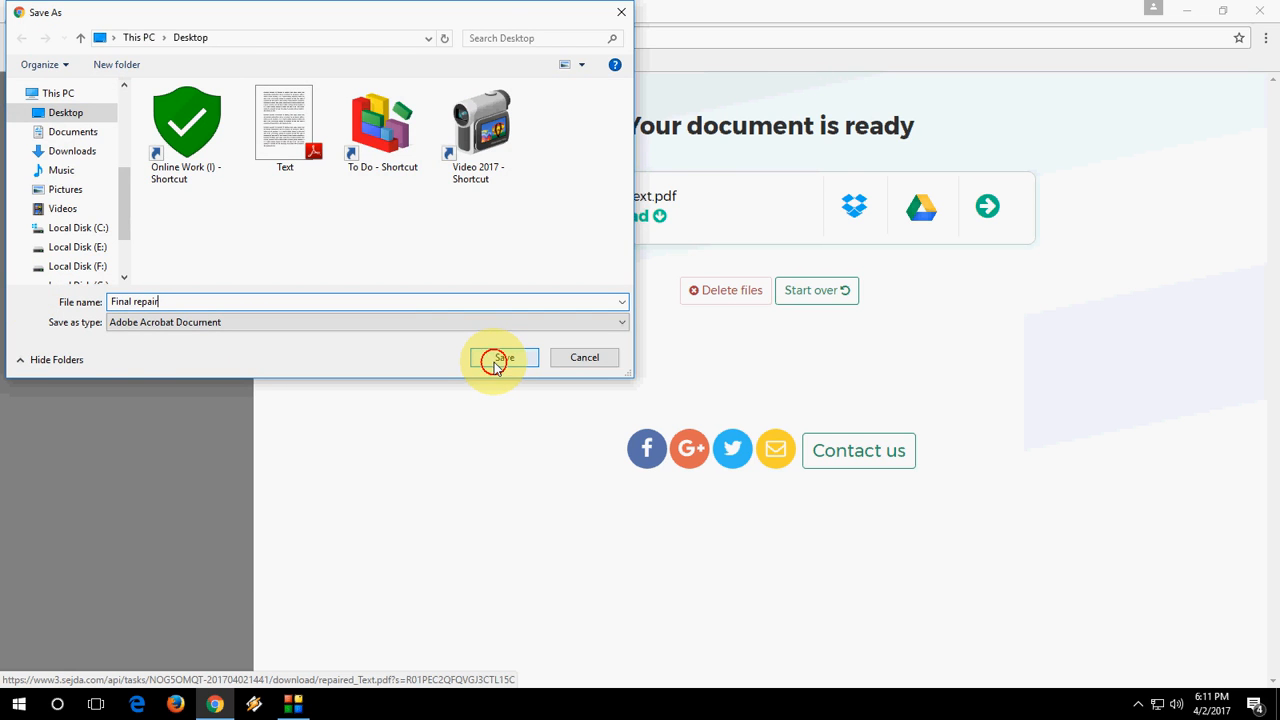
click(502, 358)
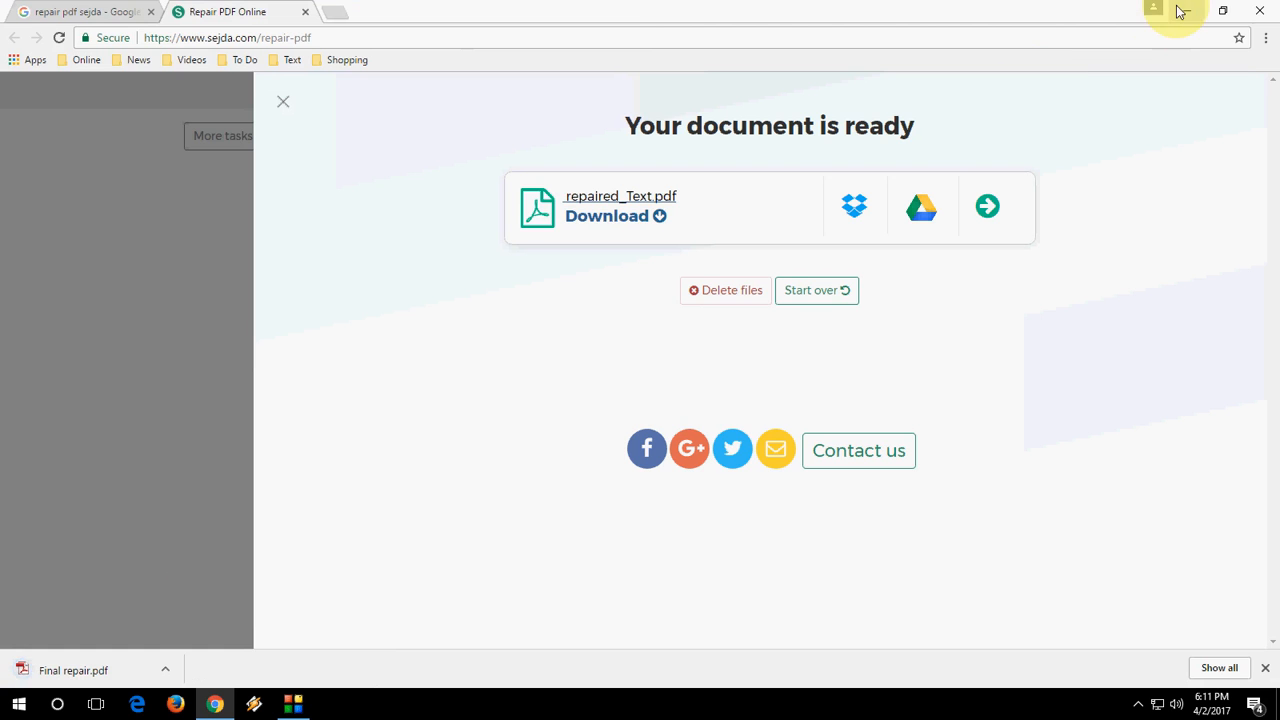
Step: Reveal the desktop, move Final repair beside Control Panel, and check it opens
click(1222, 10)
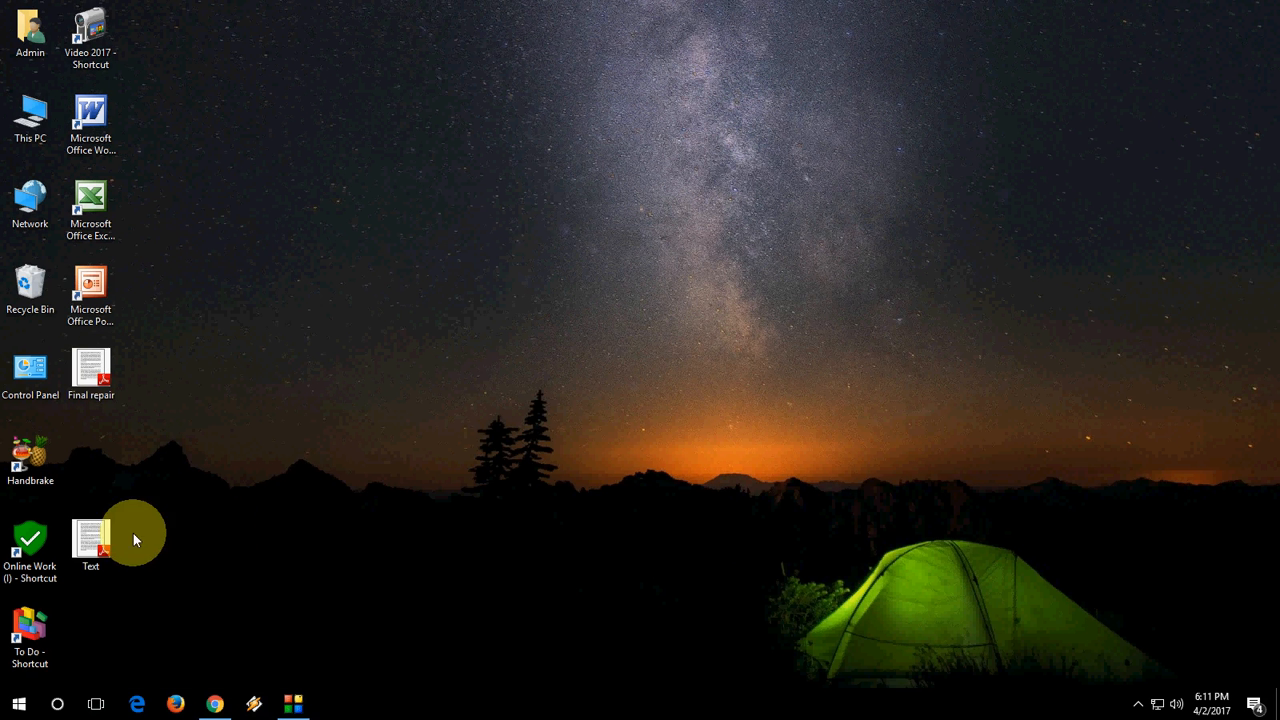
drag(92, 376, 212, 376)
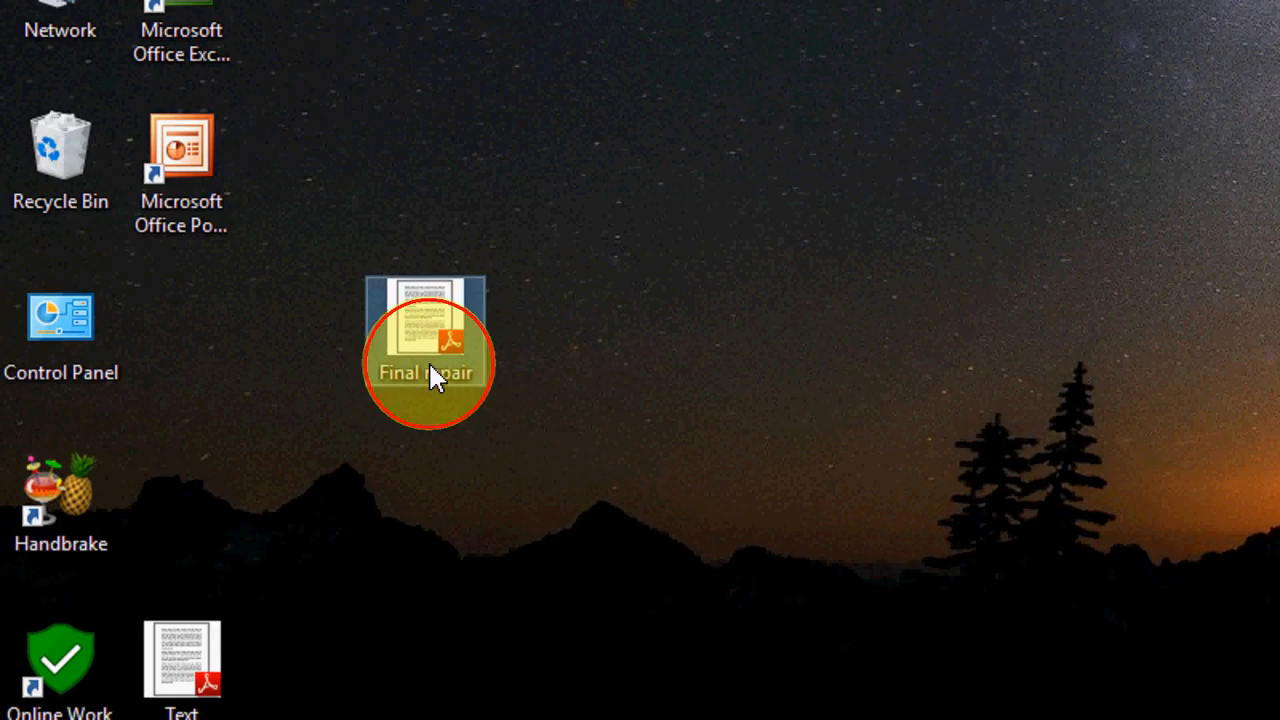
double_click(424, 350)
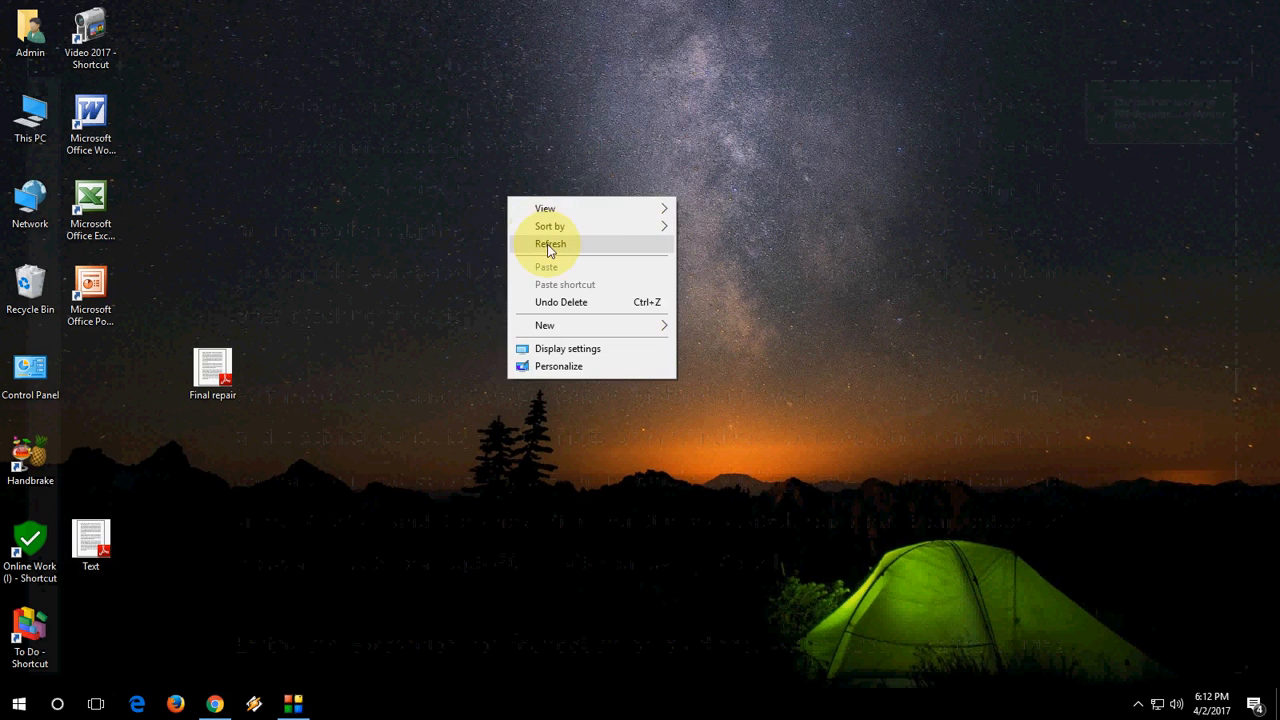
Step: Refresh the desktop so Final repair.pdf shows among the desktop files
click(552, 244)
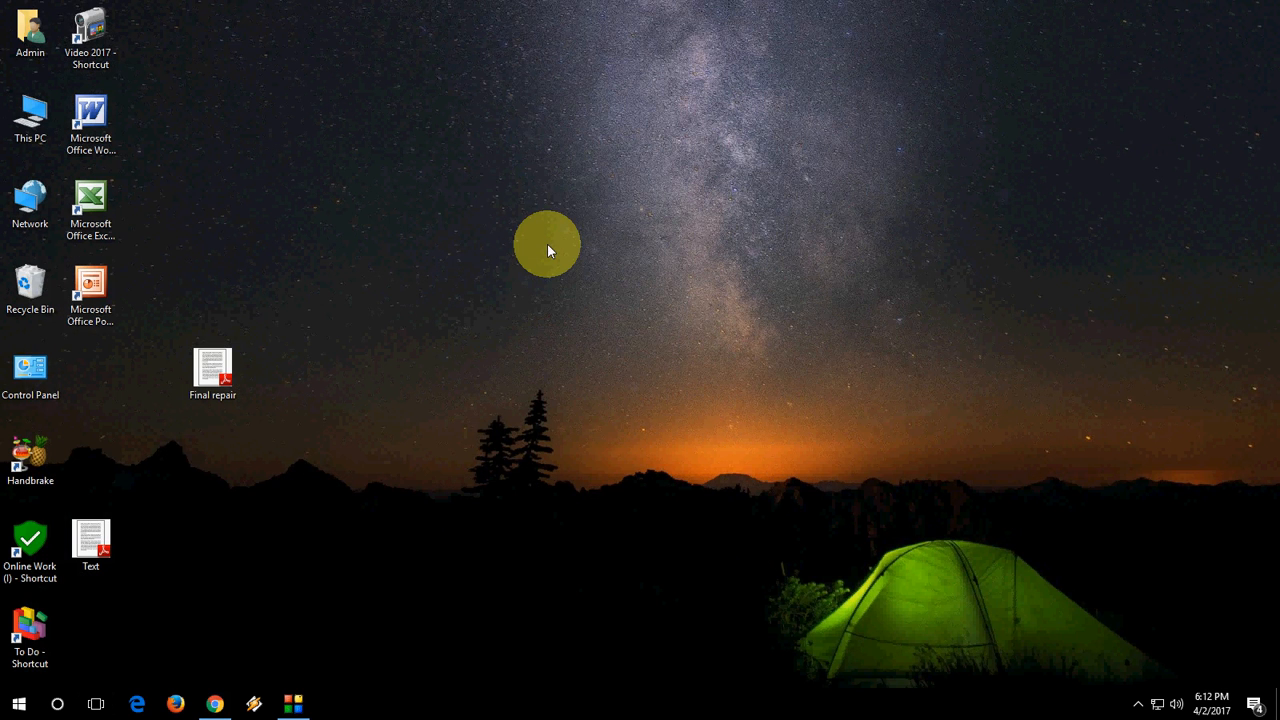
right_click(548, 244)
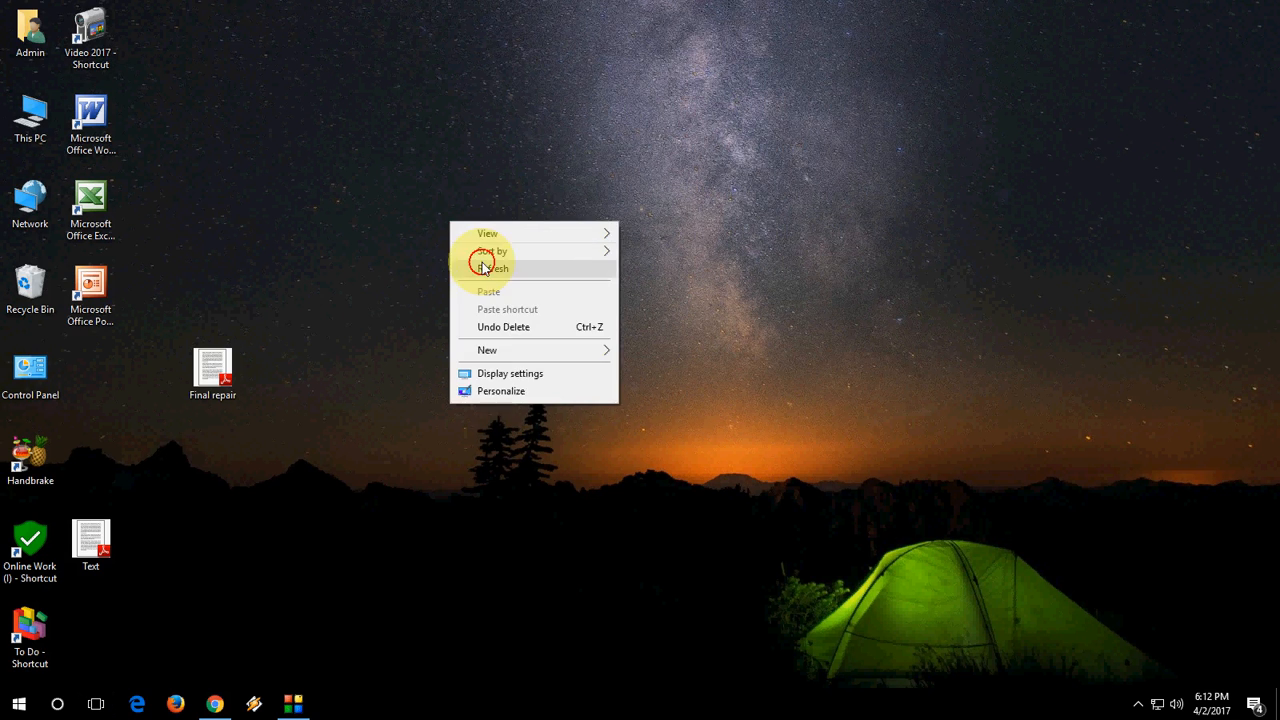
click(496, 268)
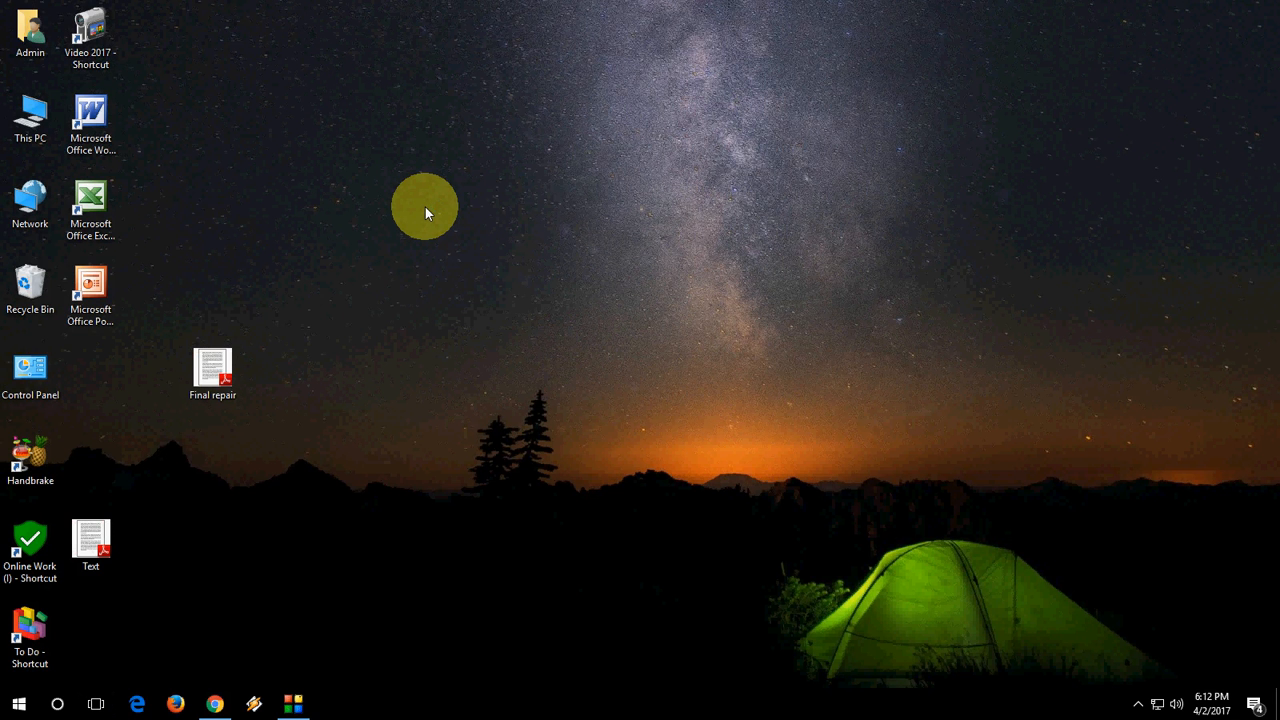